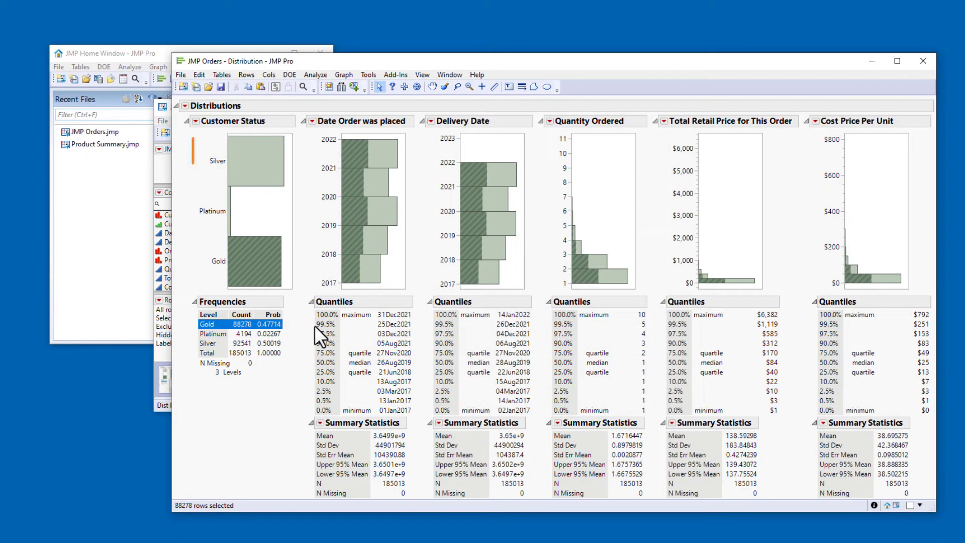
- Open the JMP Orders data table (185,013 rows) behind the Distribution report
{"action": "left_click", "coordinate": [246, 215]}
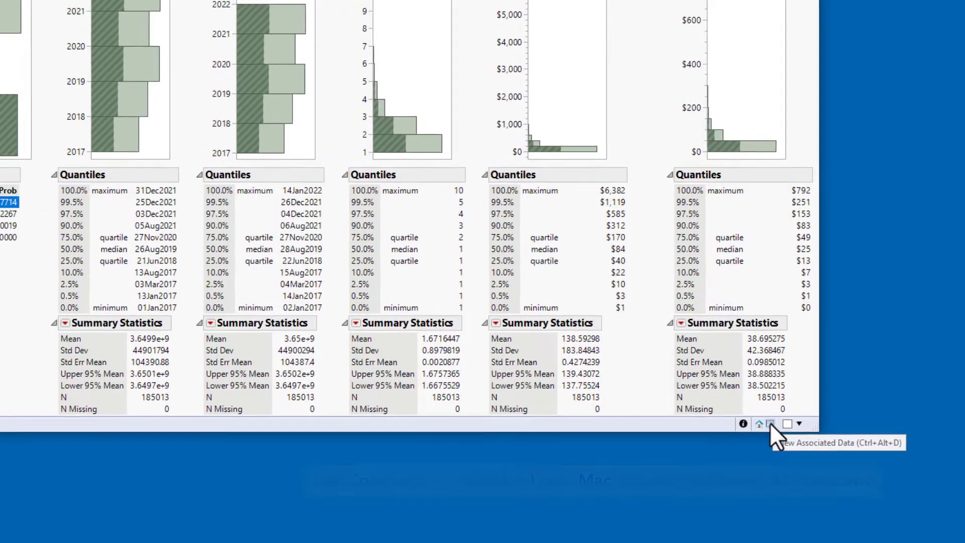
{"action": "left_click", "coordinate": [769, 424]}
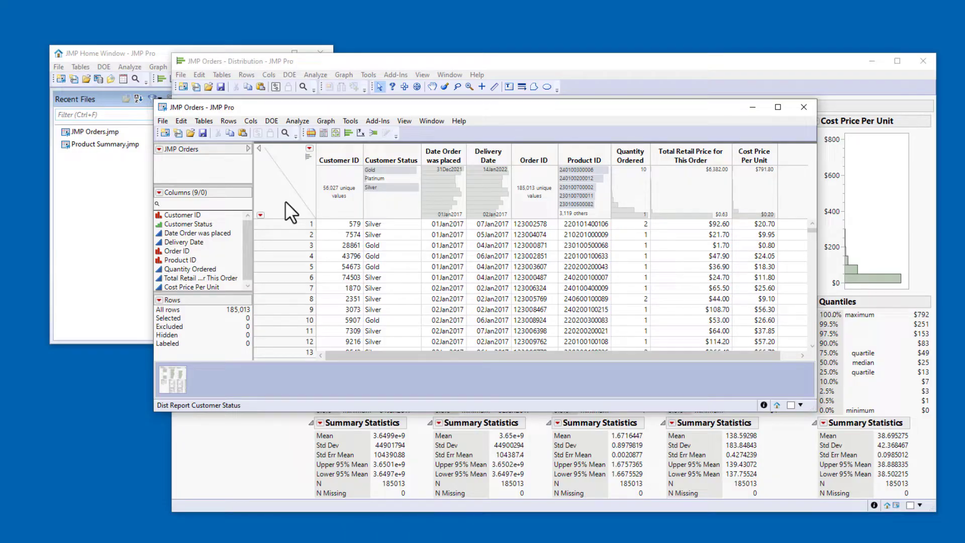
{"action": "mouse_move", "coordinate": [372, 154]}
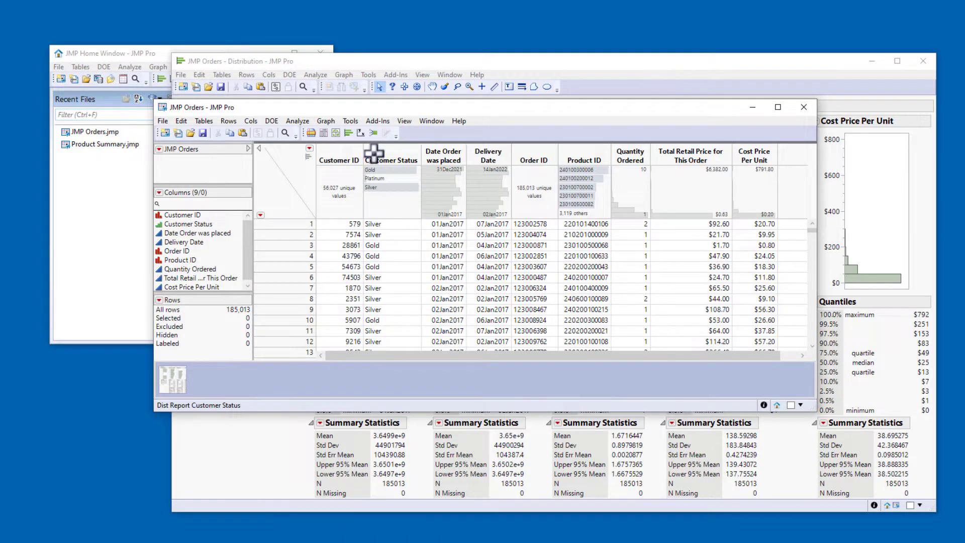
- Add a Value Order column property to Customer Status
{"action": "right_click", "coordinate": [391, 159]}
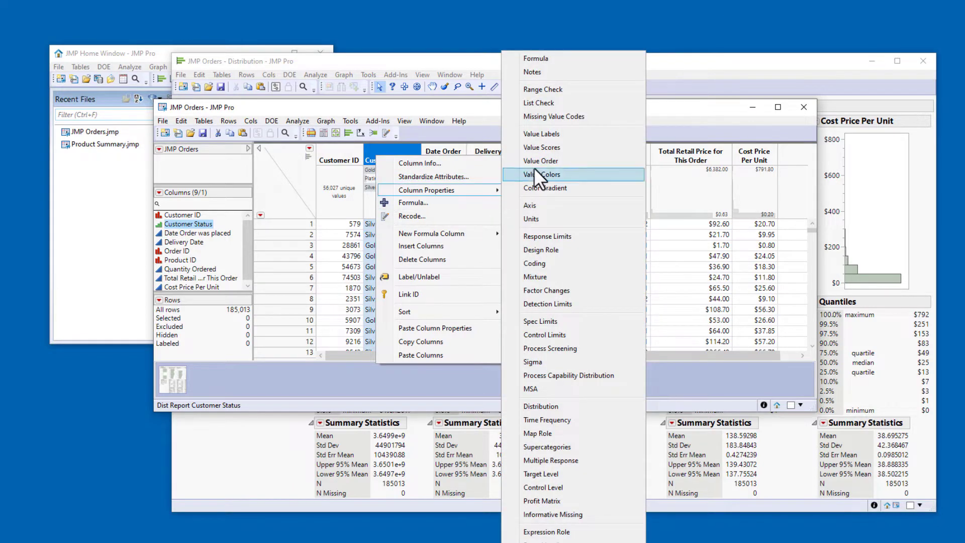
{"action": "mouse_move", "coordinate": [541, 161]}
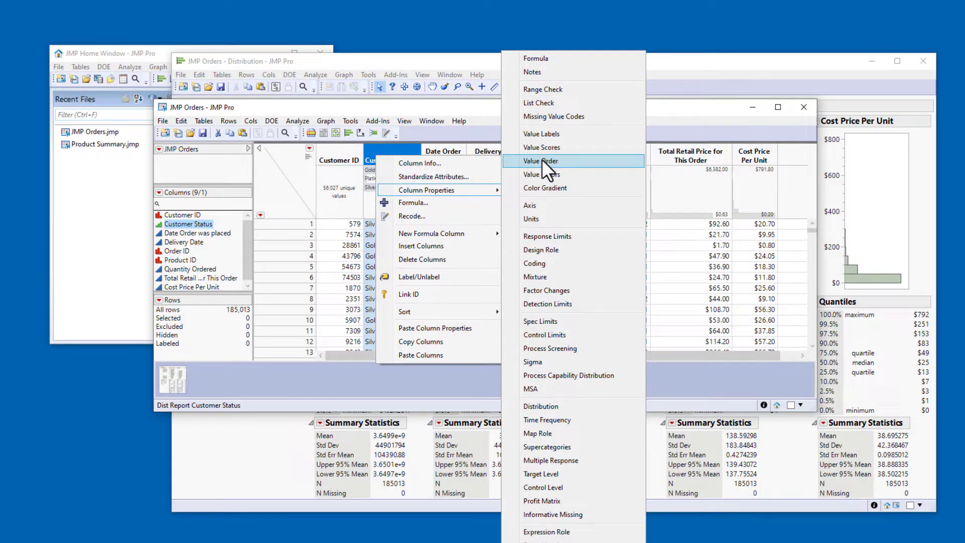
{"action": "left_click", "coordinate": [540, 161]}
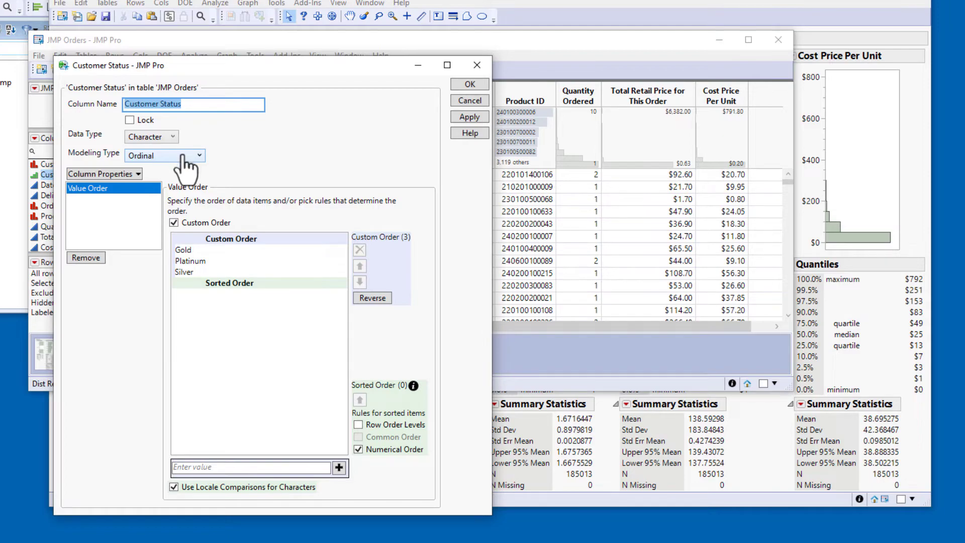
{"action": "mouse_move", "coordinate": [286, 202]}
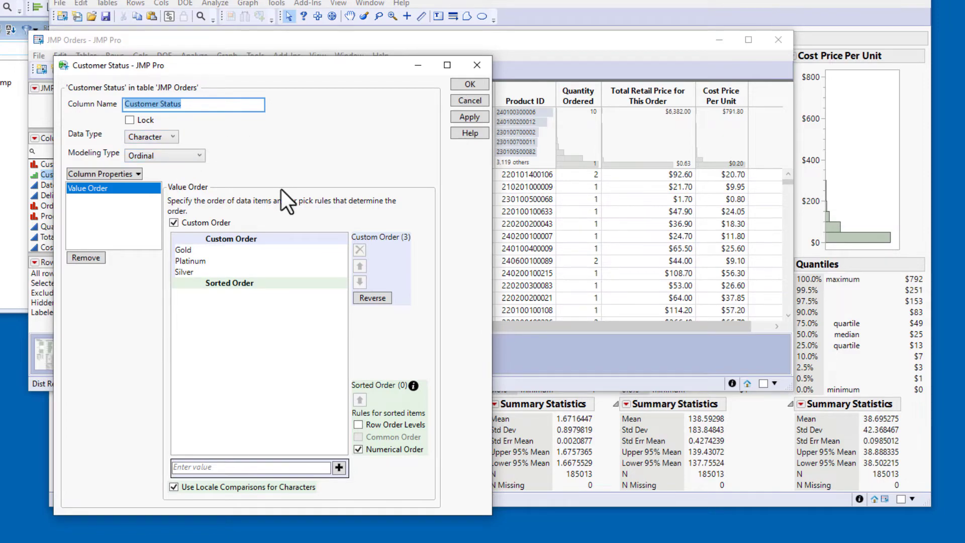
{"action": "mouse_move", "coordinate": [195, 286]}
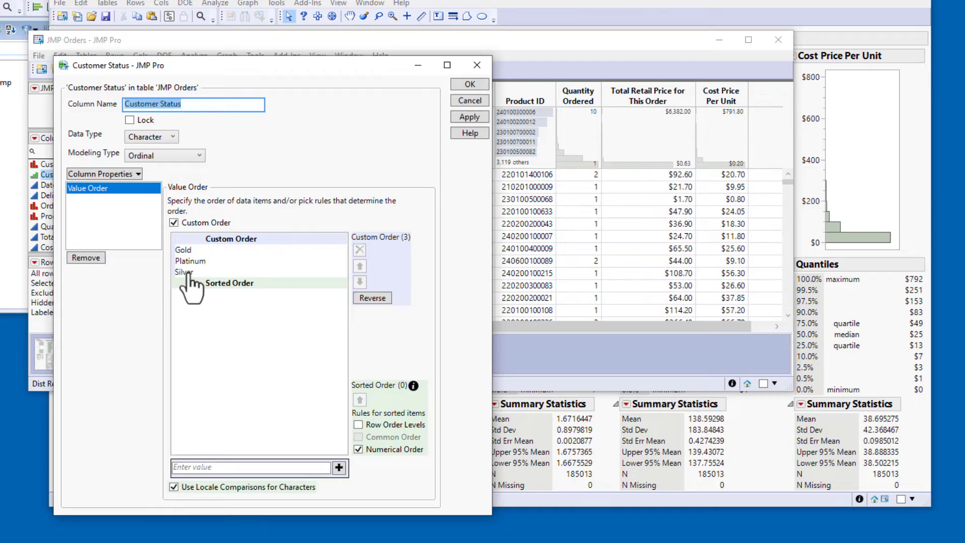
- Move Silver to the top of the Customer Status value order, ahead of Gold and Platinum
{"action": "left_click", "coordinate": [183, 272]}
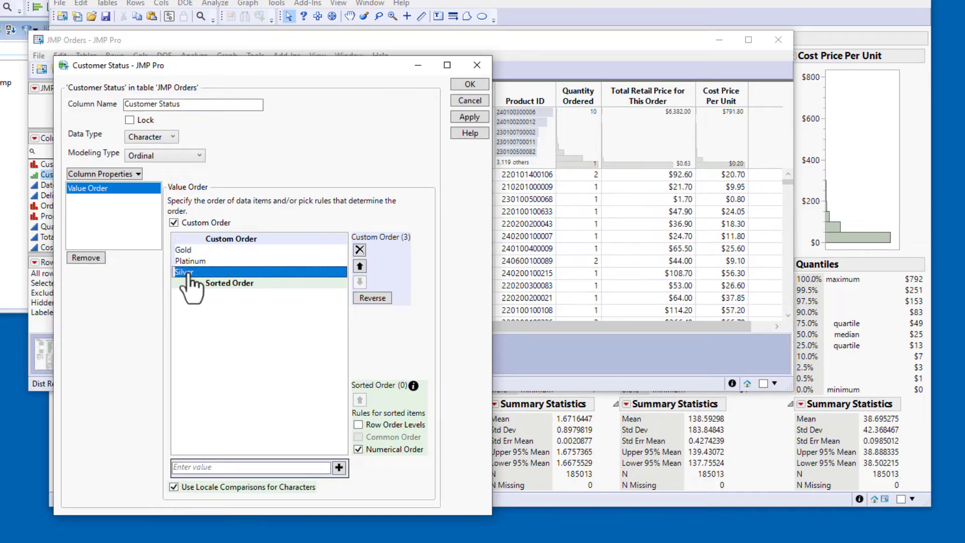
{"action": "left_click", "coordinate": [360, 266]}
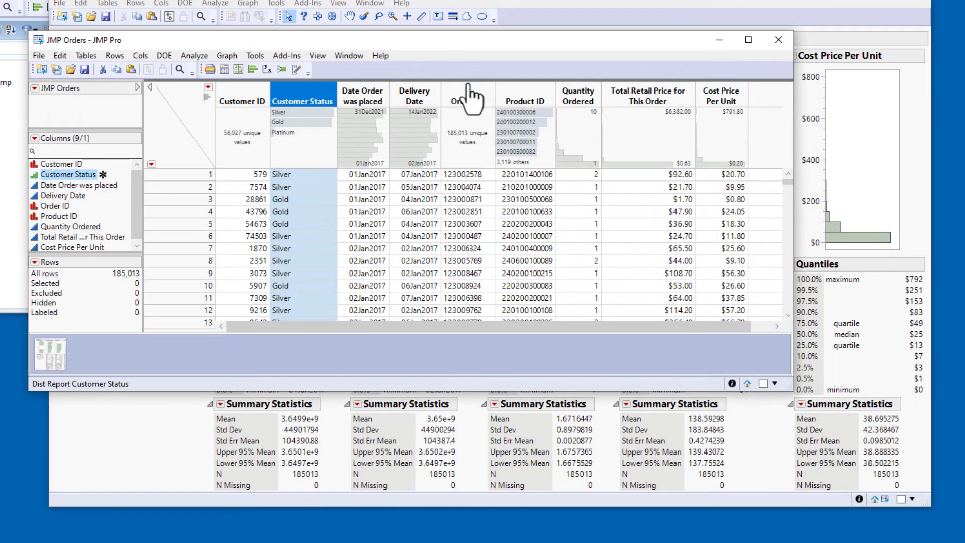
{"action": "mouse_move", "coordinate": [413, 127]}
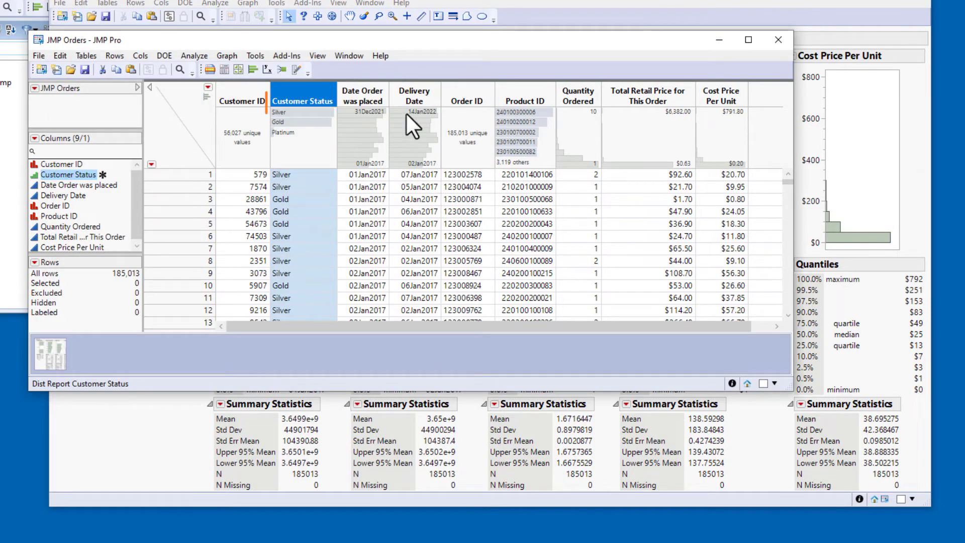